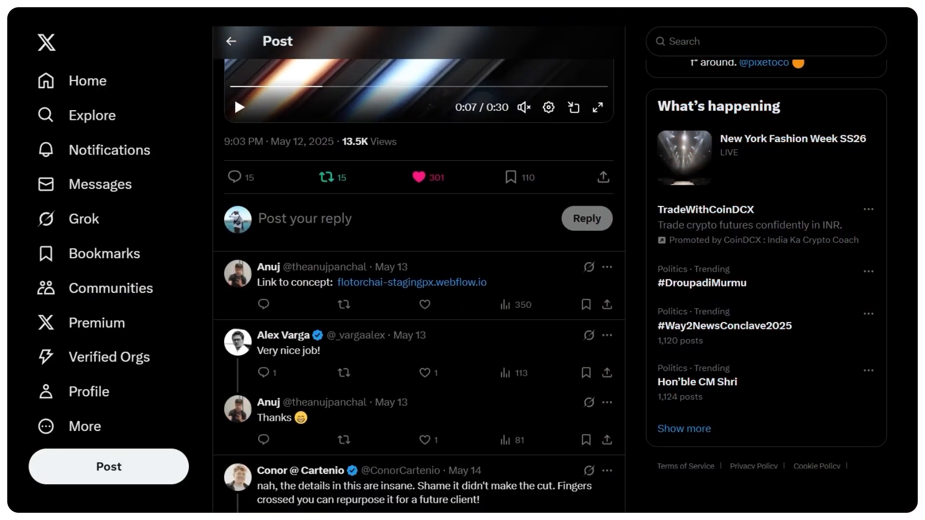
# - Scroll through the Savee inspiration articles, then return to the X post tab
pyautogui.scroll(-3)
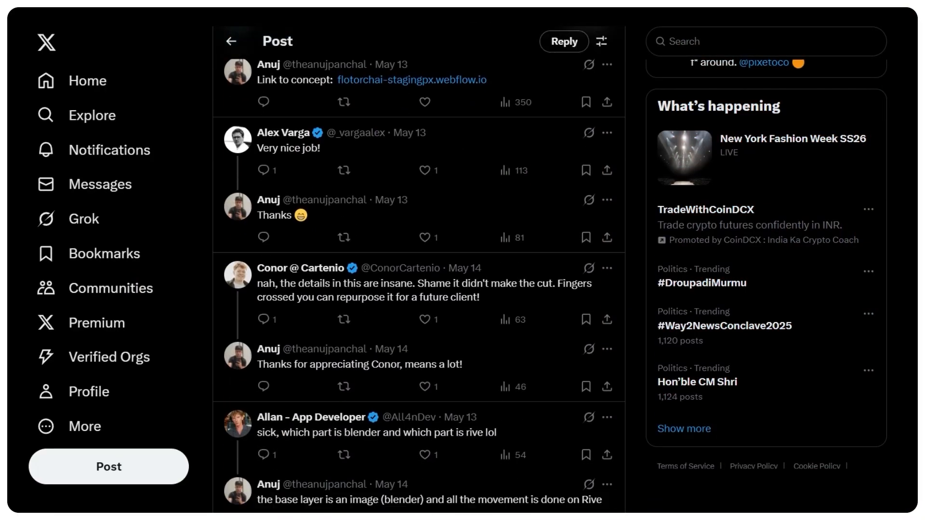
pyautogui.scroll(-3)
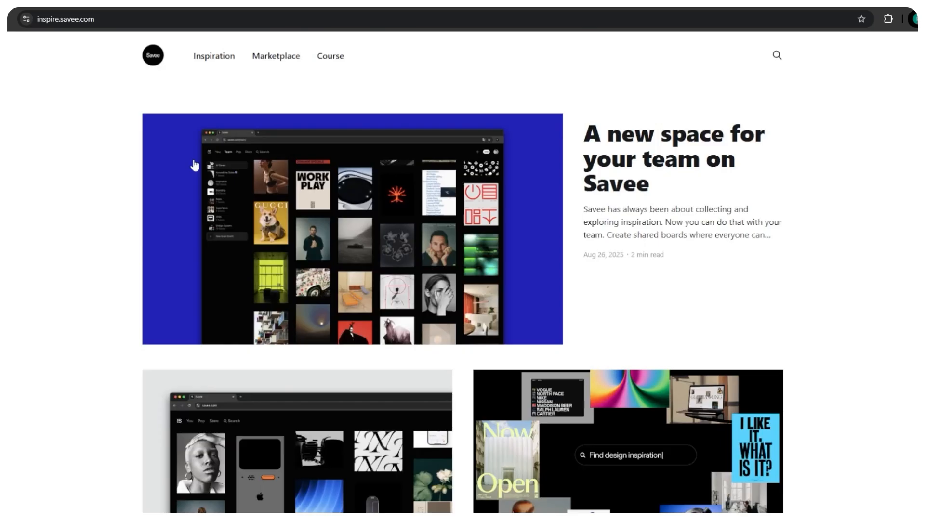
pyautogui.click(276, 56)
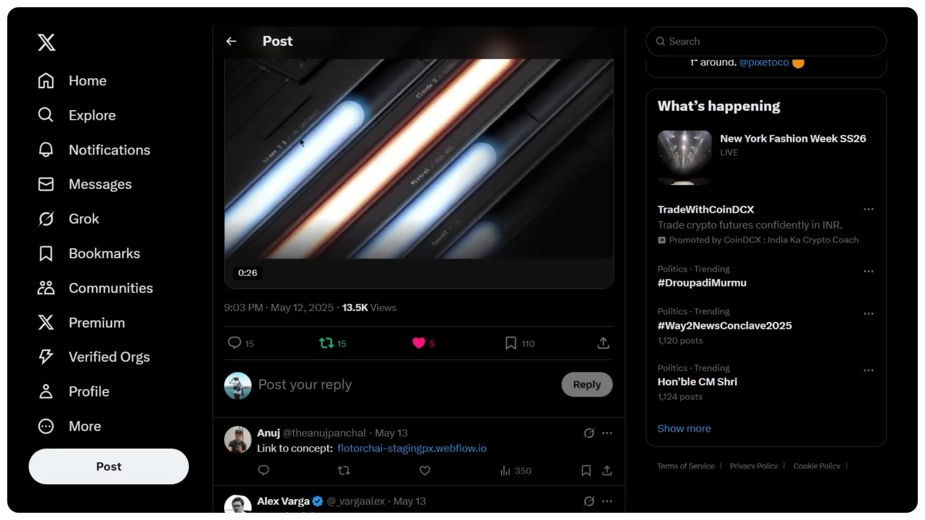
# - Like the X post showing the glowing tube concept video
pyautogui.click(419, 343)
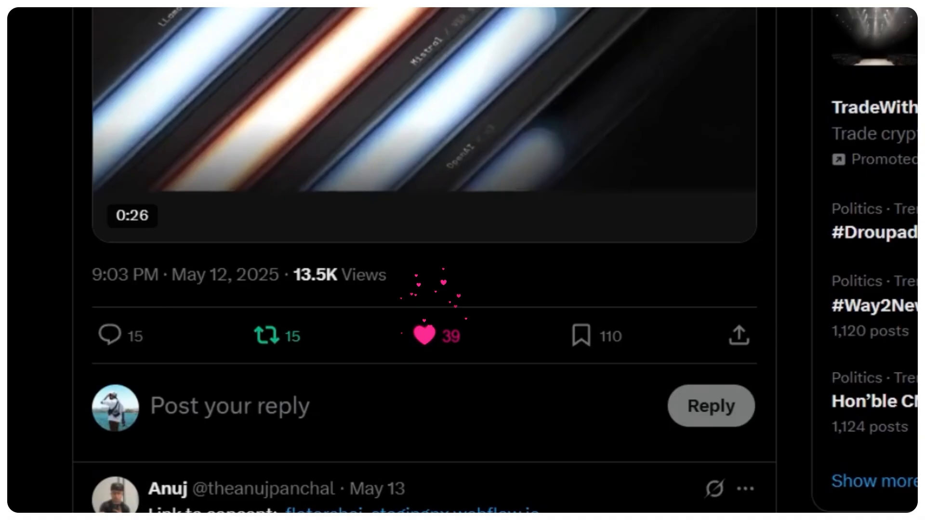
pyautogui.click(423, 335)
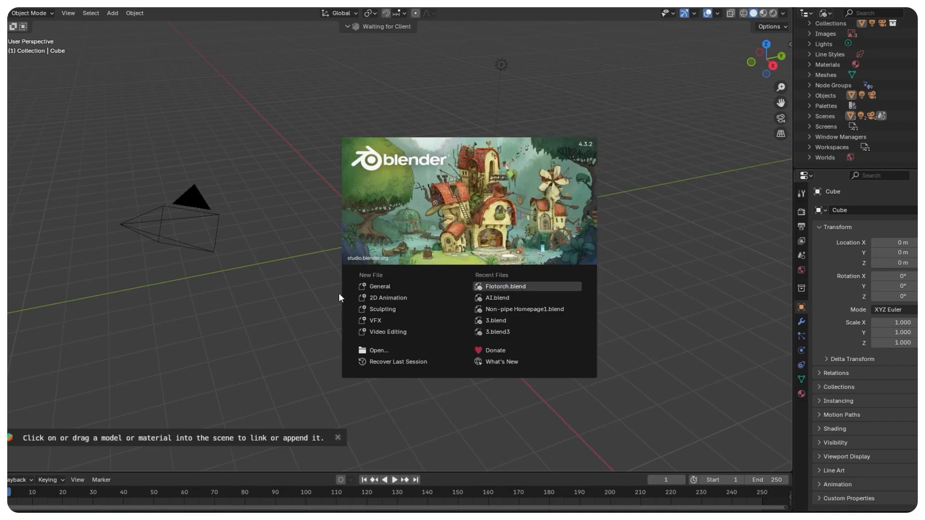
# - Load Flotorch.blend from the Recent Files list on the splash screen
pyautogui.click(504, 287)
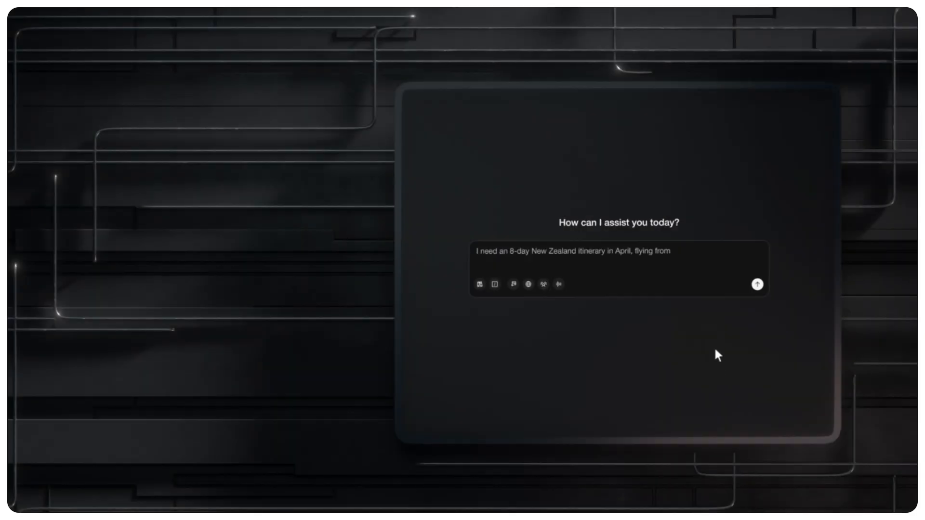
# - Complete the query: 'Seattle, with a $2500-5000 budget for my fiancée and me.'
pyautogui.write('Seattle, with a $2500-5000 budget')
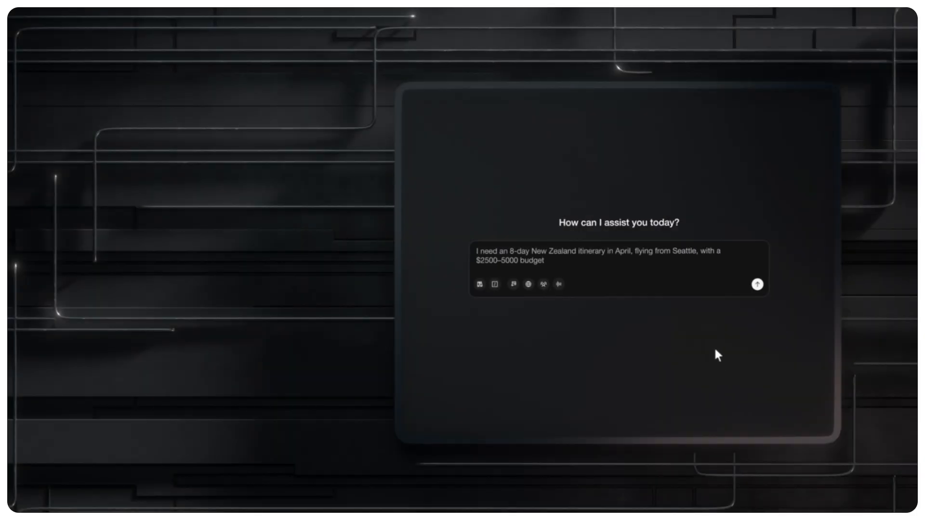
pyautogui.write('for my fiancée and me.')
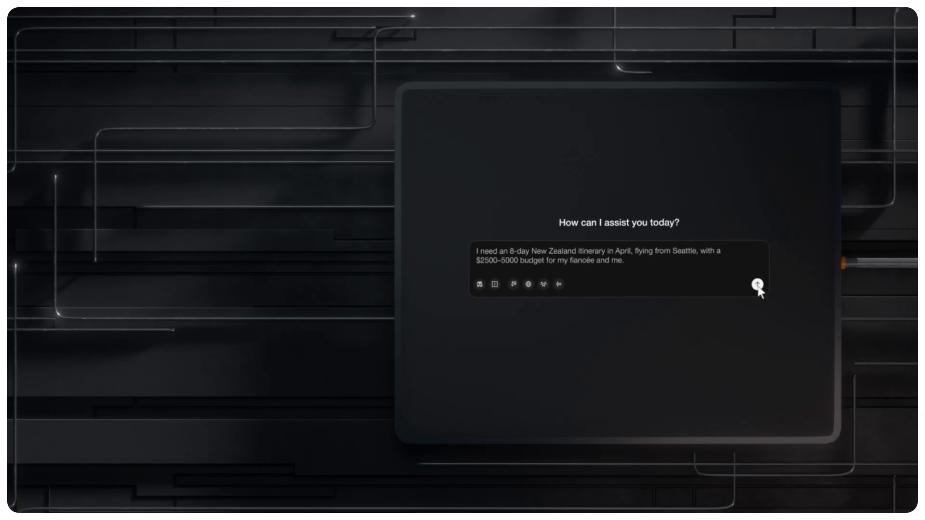